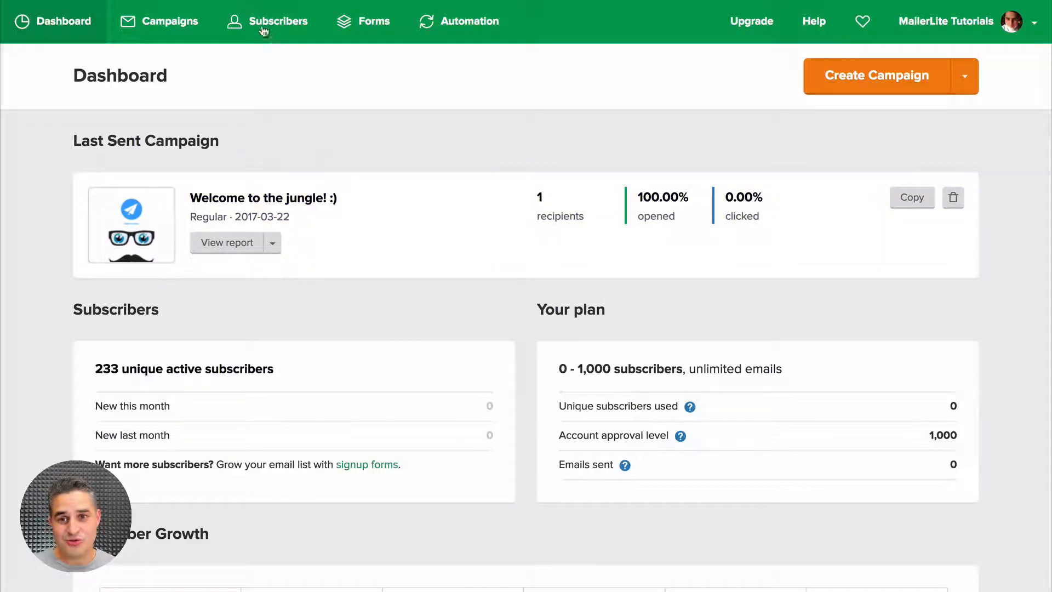
Go to the Subscribers section showing all 233 active subscribers
{"action": "left_click", "coordinate": [276, 20]}
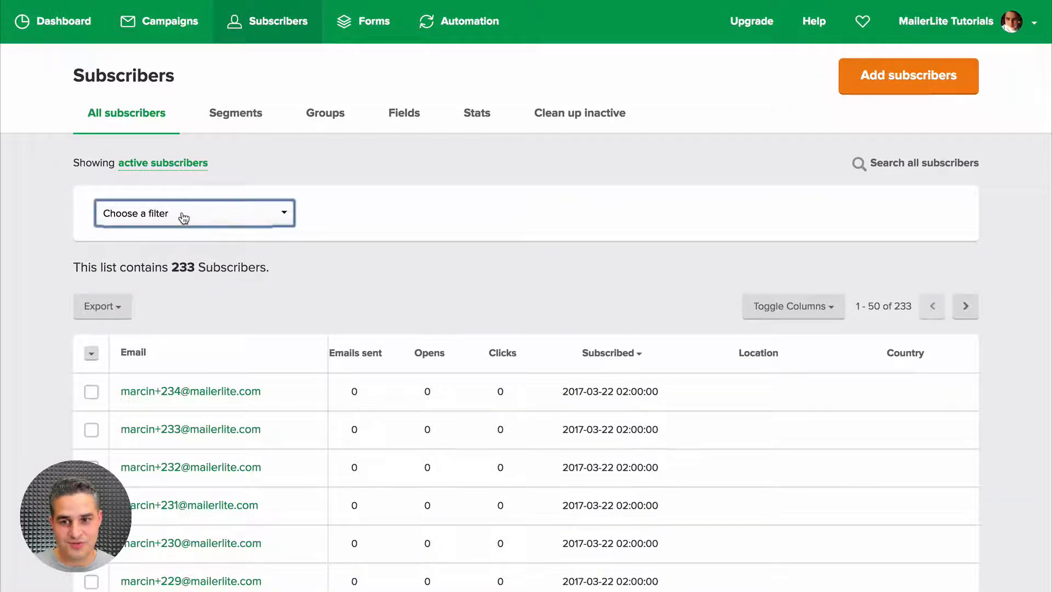
Apply a Location filter set to United States to the subscriber list
{"action": "left_click", "coordinate": [194, 213]}
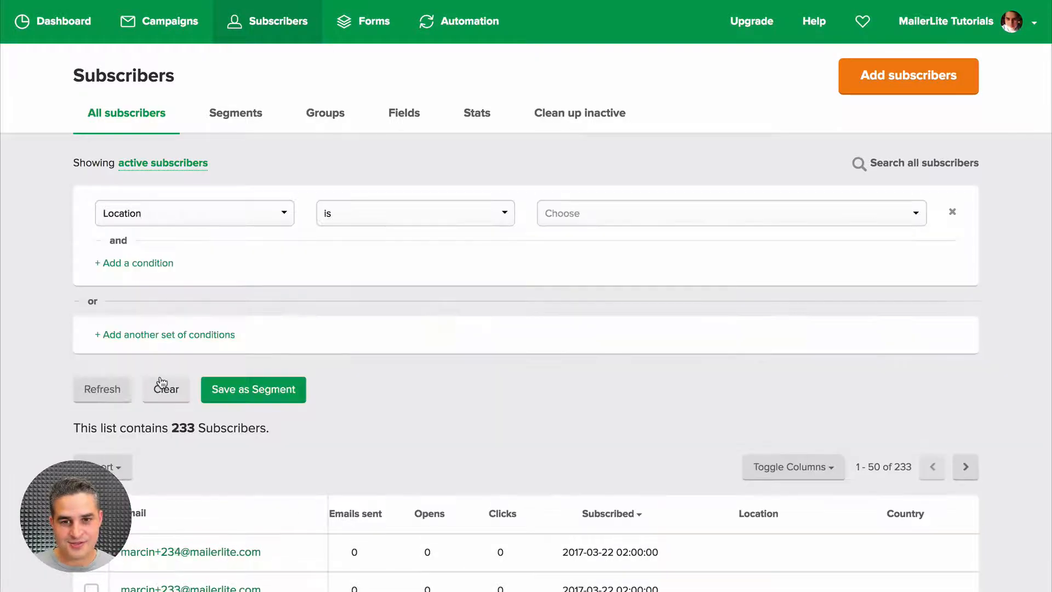
{"action": "left_click", "coordinate": [728, 213]}
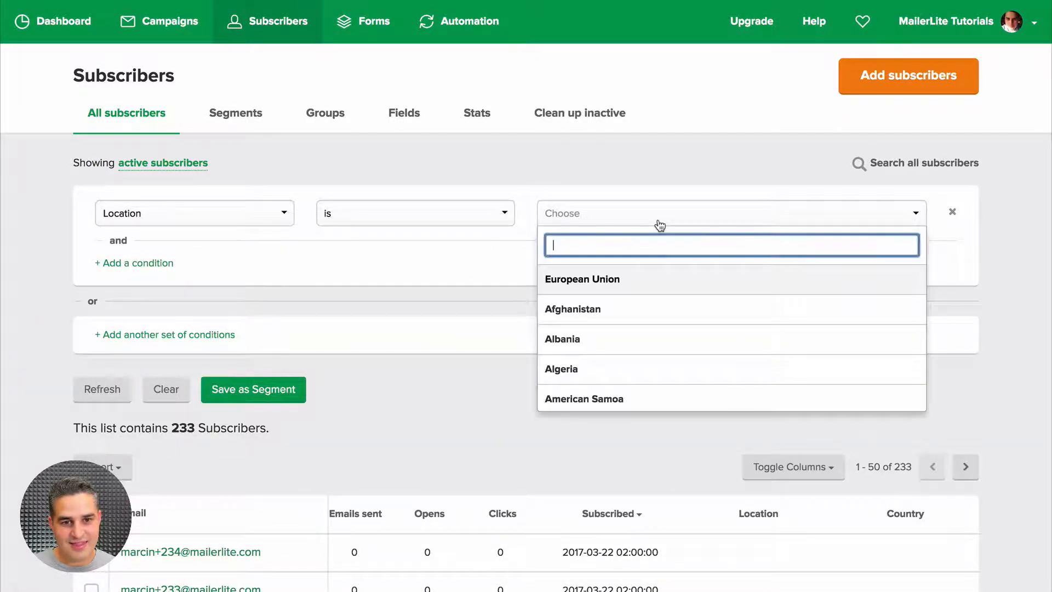
{"action": "mouse_move", "coordinate": [610, 277]}
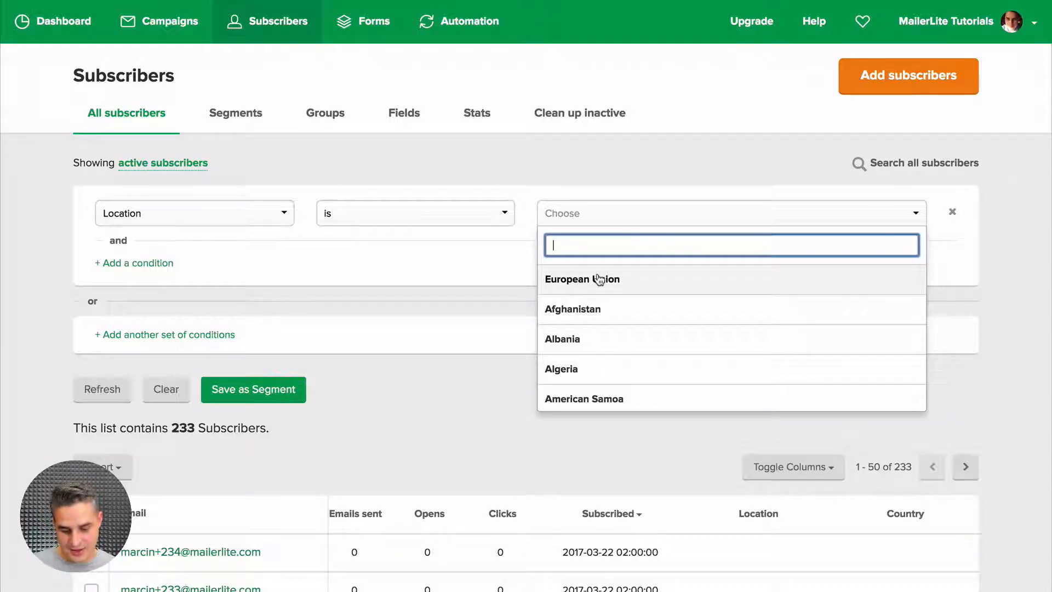
{"action": "type", "text": "unit"}
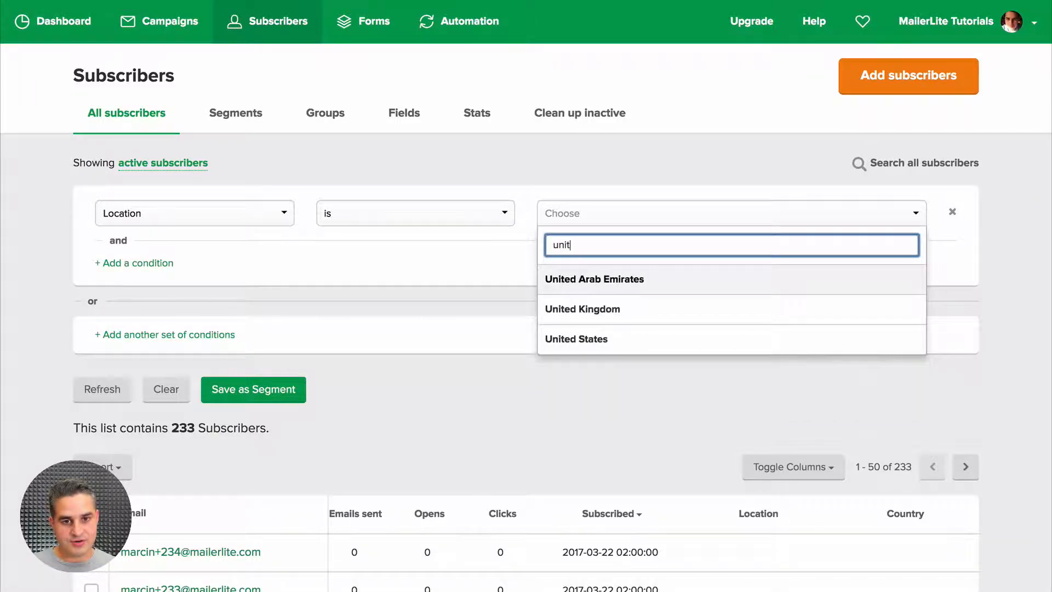
{"action": "left_click", "coordinate": [575, 339]}
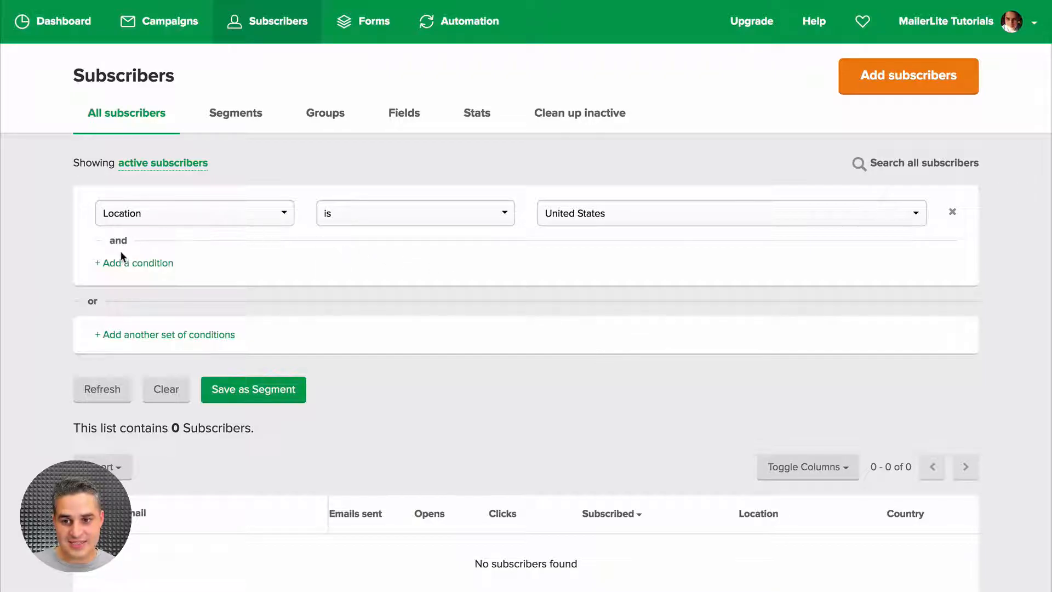
Add a field-based condition set to Country equals a value
{"action": "left_click", "coordinate": [134, 262]}
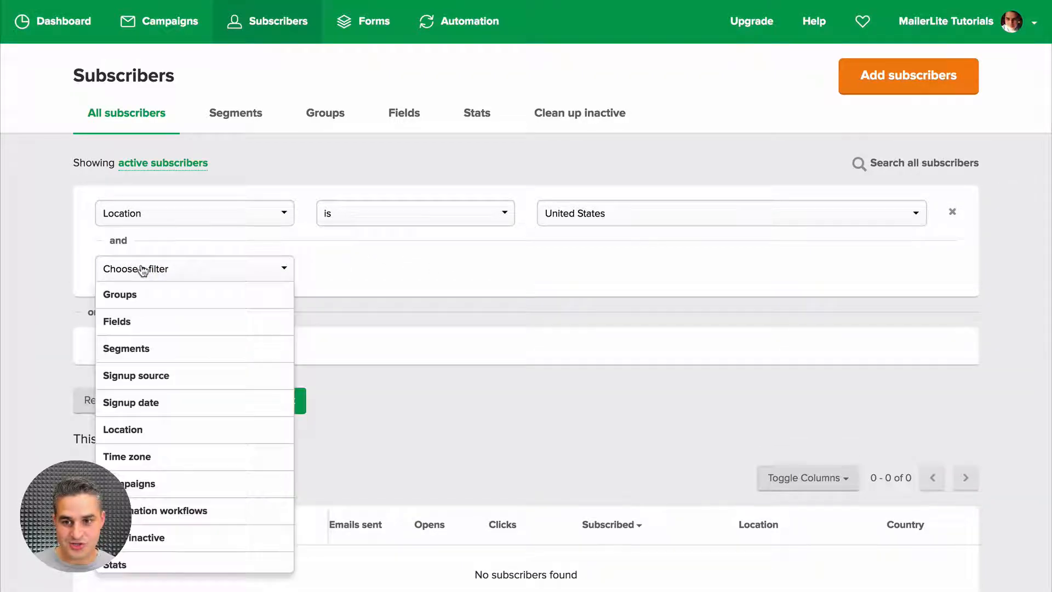
{"action": "left_click", "coordinate": [117, 322]}
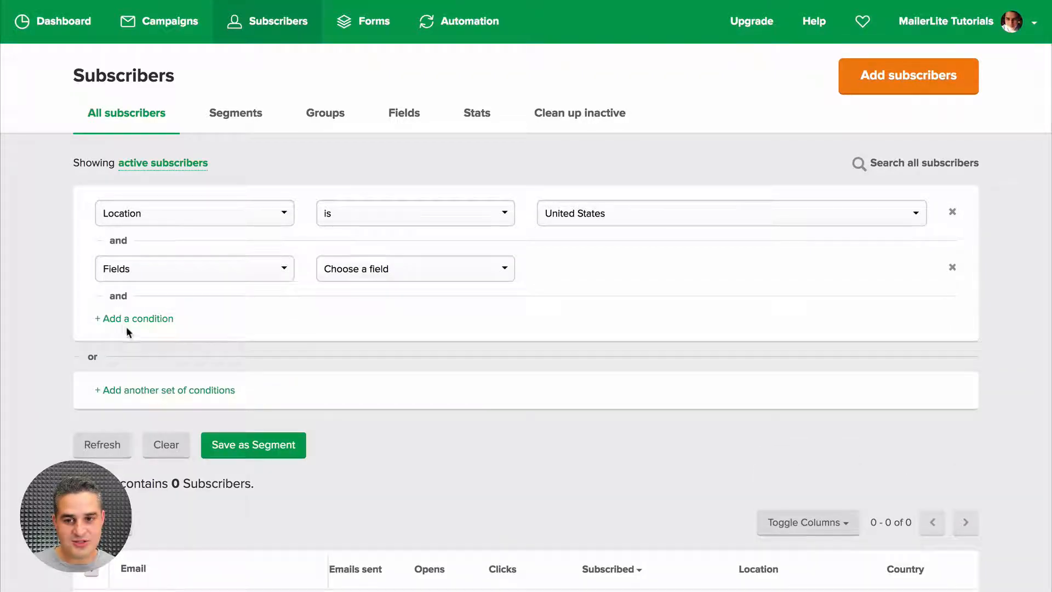
{"action": "left_click", "coordinate": [414, 268]}
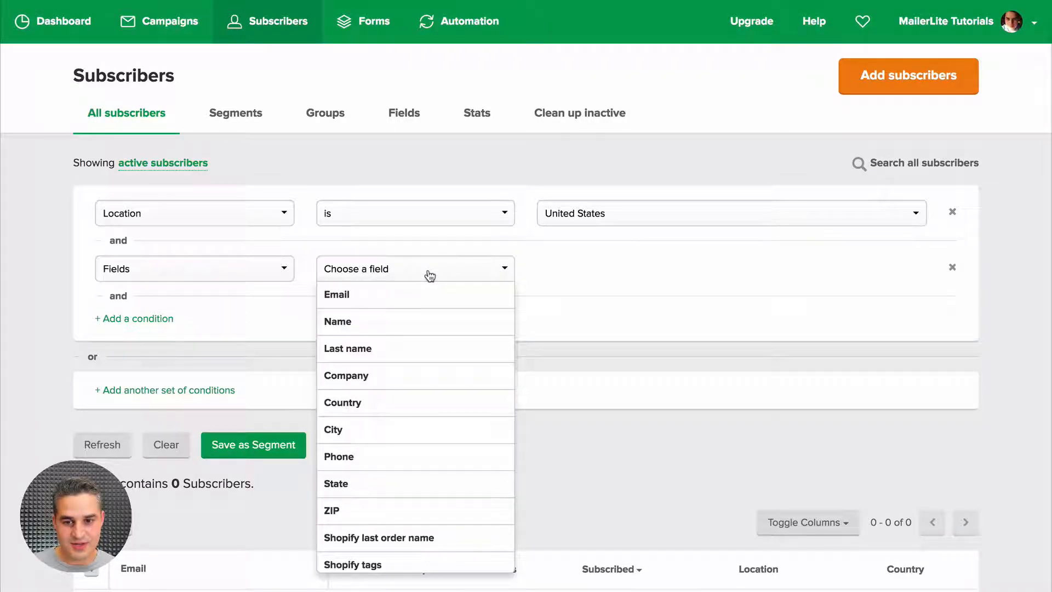
{"action": "left_click", "coordinate": [343, 402]}
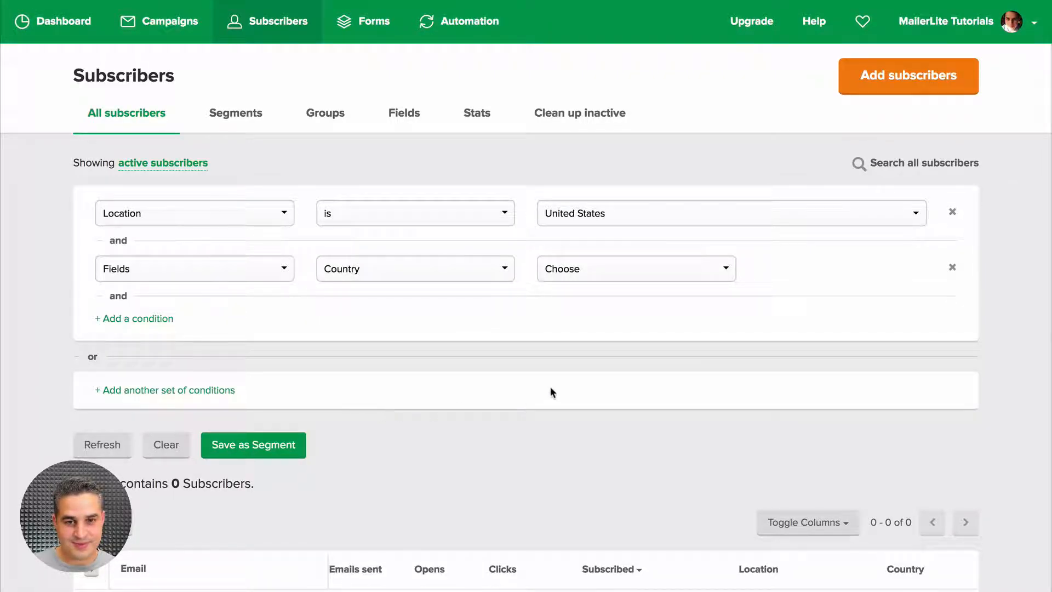
{"action": "left_click", "coordinate": [634, 268]}
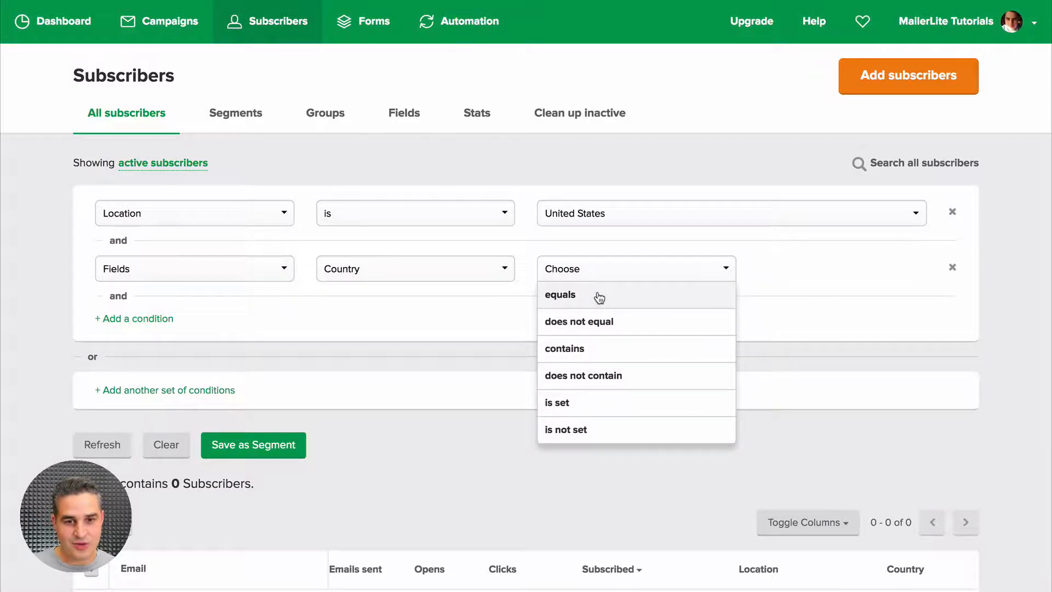
{"action": "left_click", "coordinate": [561, 294]}
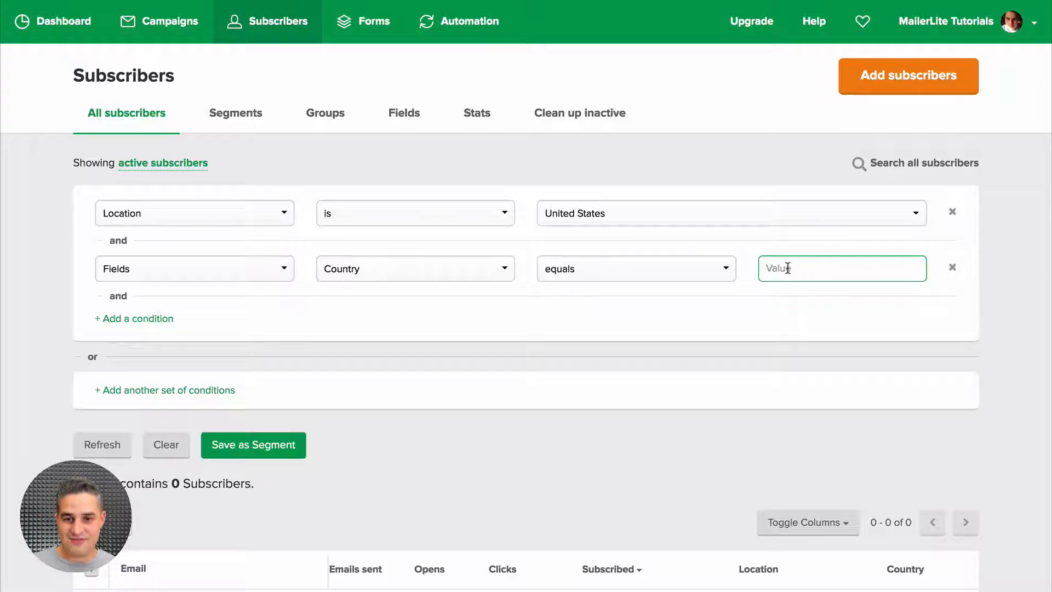
Switch the condition to the City field equal to New York
{"action": "left_click", "coordinate": [414, 268]}
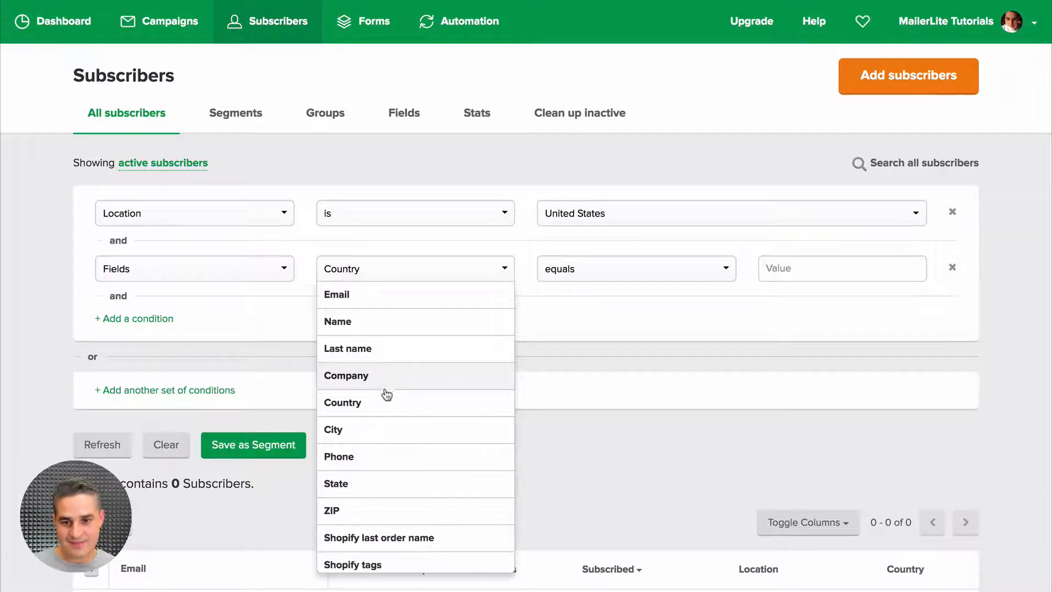
{"action": "left_click", "coordinate": [333, 429]}
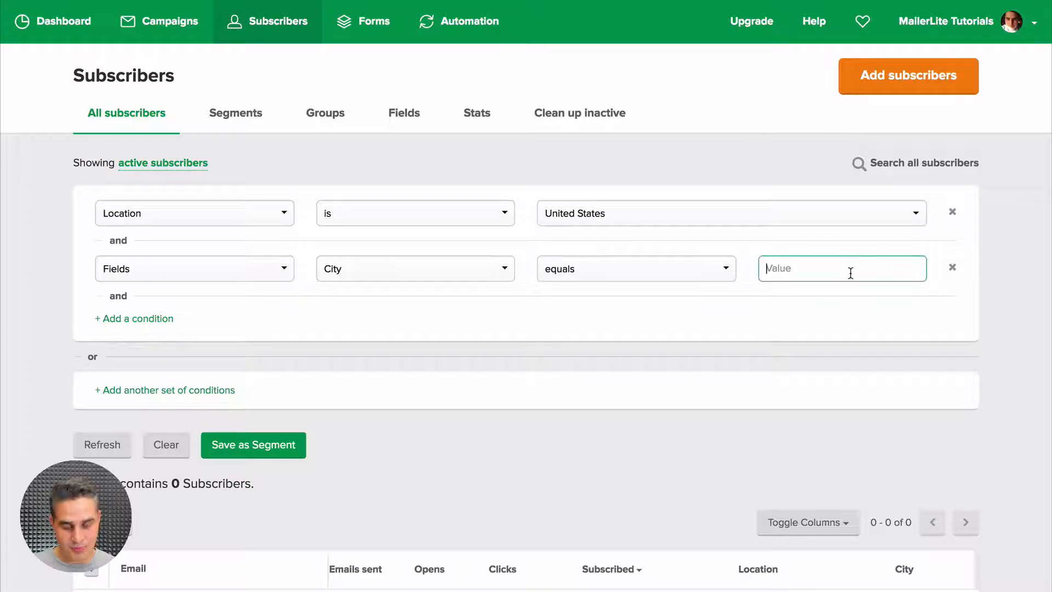
{"action": "type", "text": "New York"}
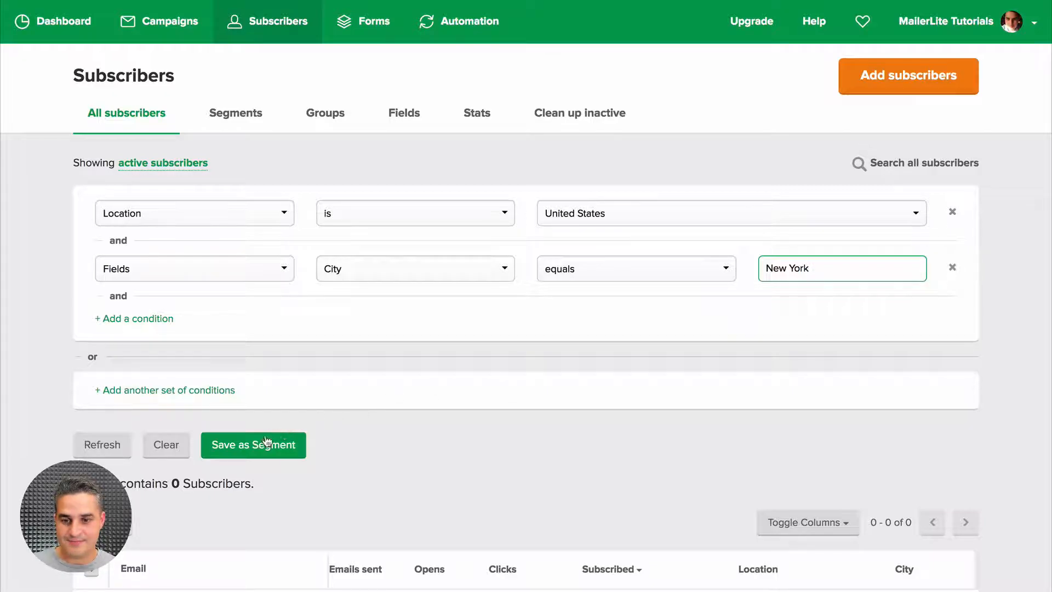
Save the two-condition filter as a segment named 'My country'
{"action": "left_click", "coordinate": [253, 445]}
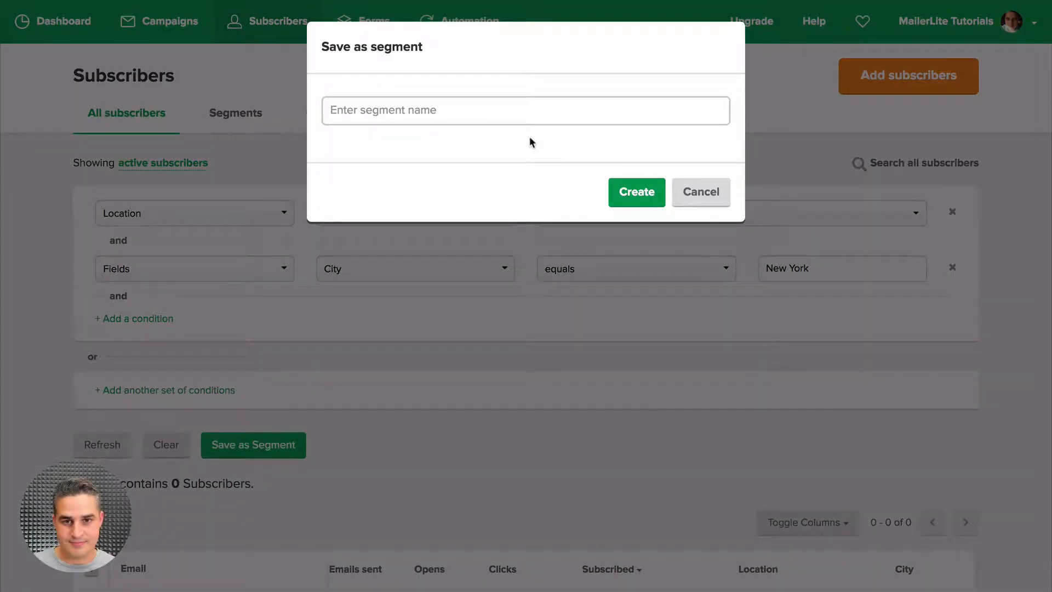
{"action": "type", "text": "My cou"}
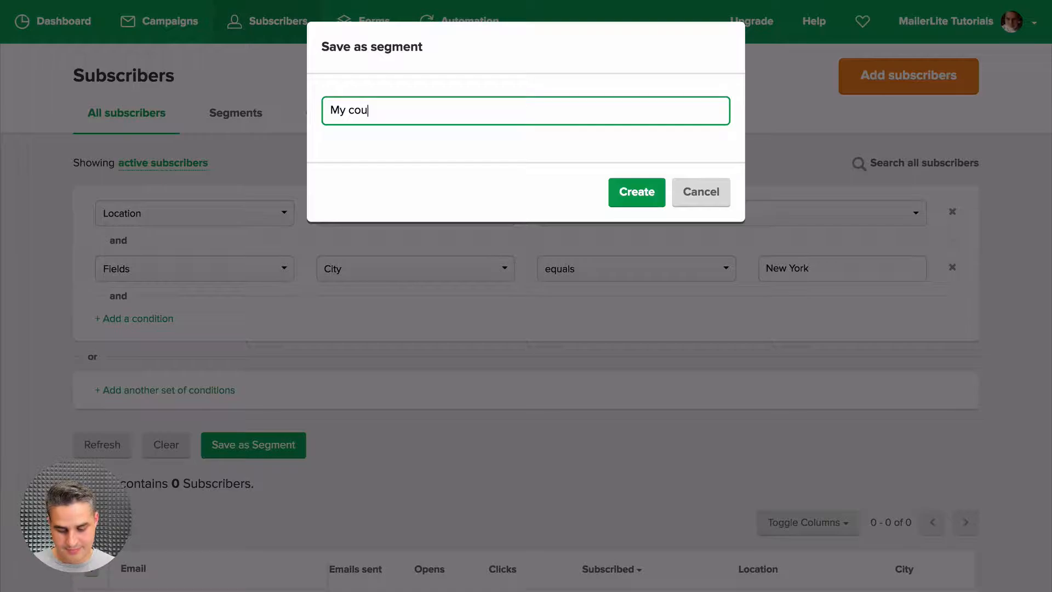
{"action": "type", "text": "ntry"}
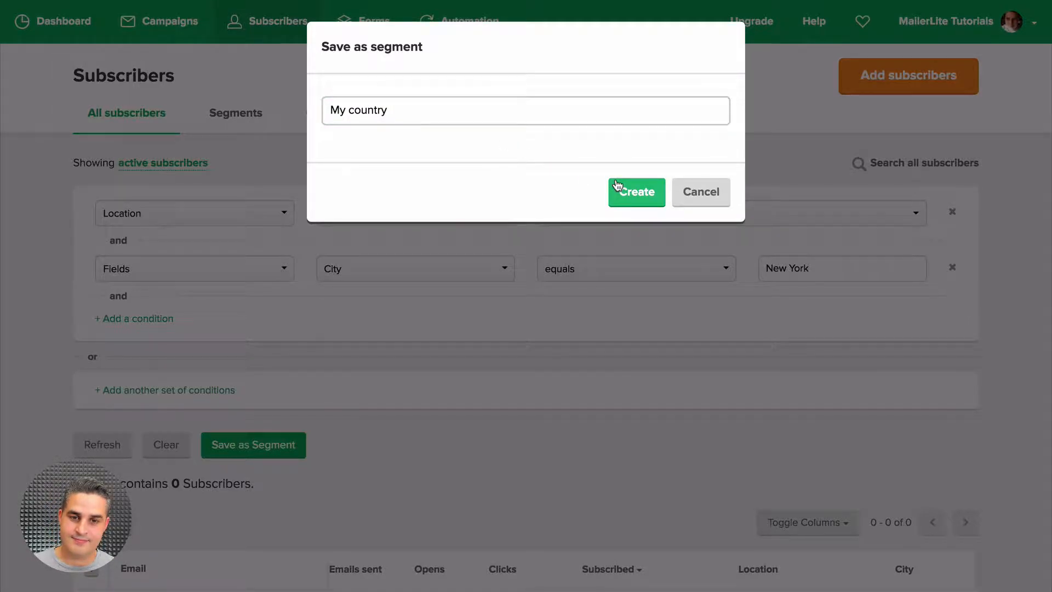
{"action": "left_click", "coordinate": [636, 192]}
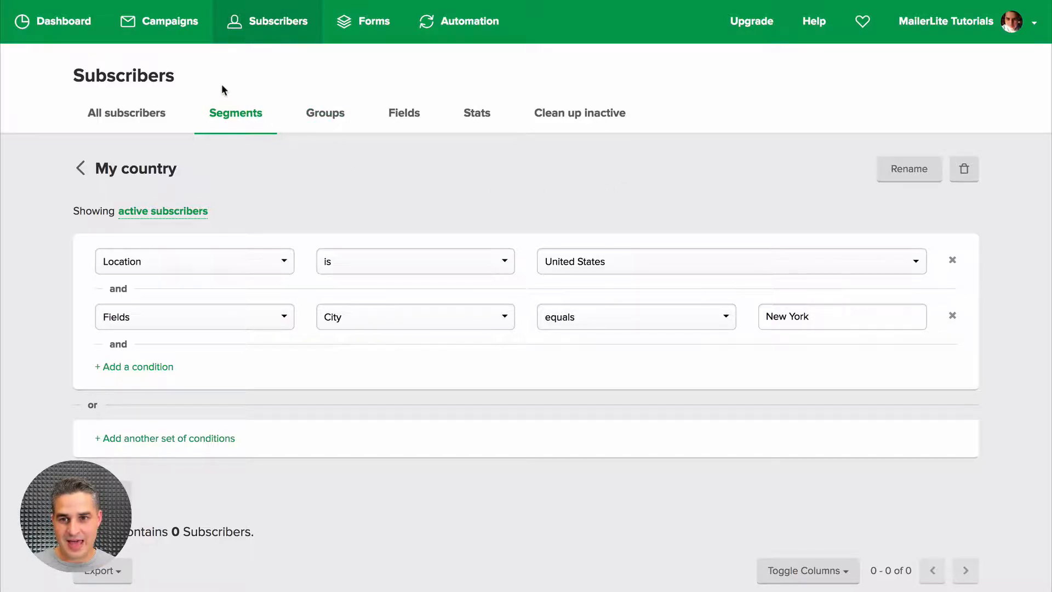
From the Campaigns list, edit the recipients of the GDPR draft campaign
{"action": "left_click", "coordinate": [169, 21]}
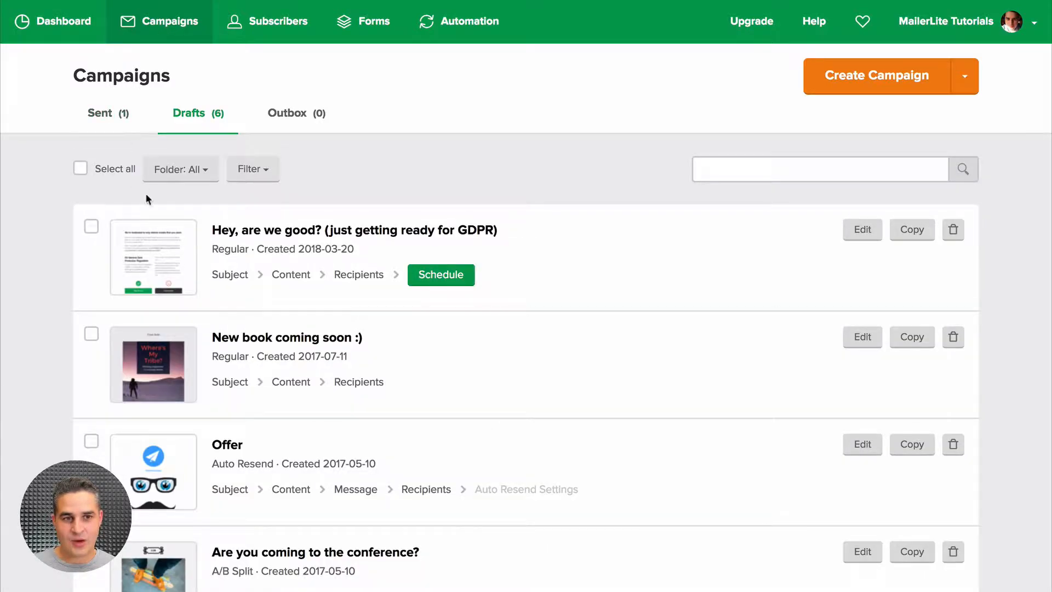
{"action": "mouse_move", "coordinate": [905, 87]}
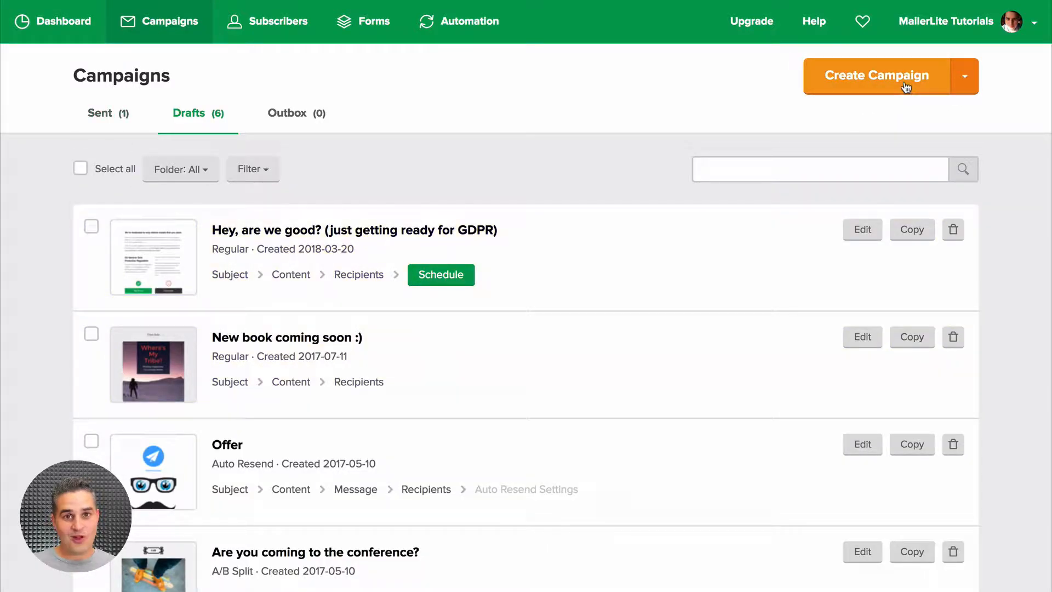
{"action": "mouse_move", "coordinate": [317, 131]}
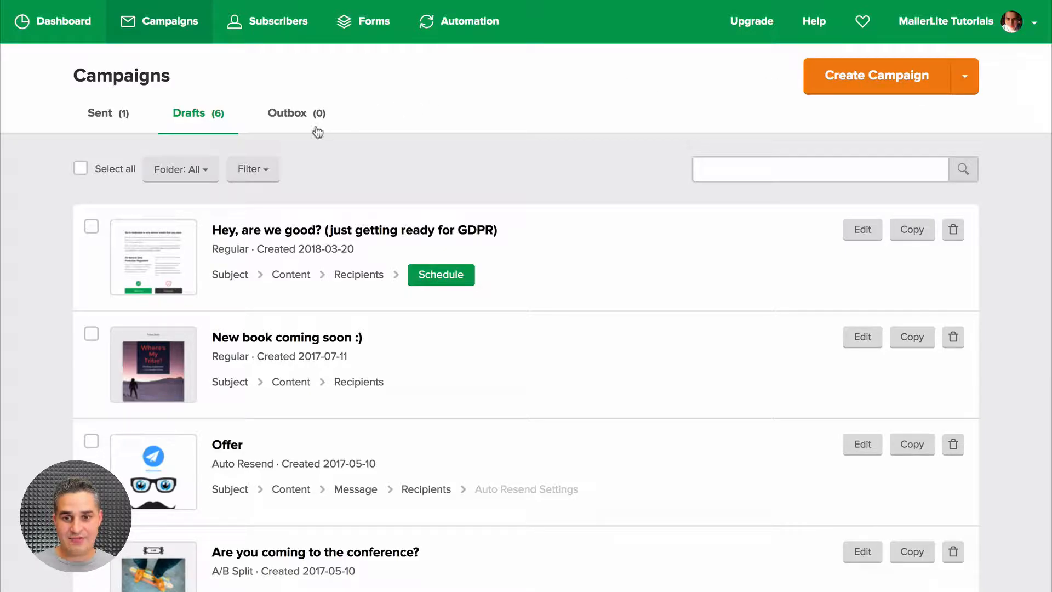
{"action": "mouse_move", "coordinate": [359, 274]}
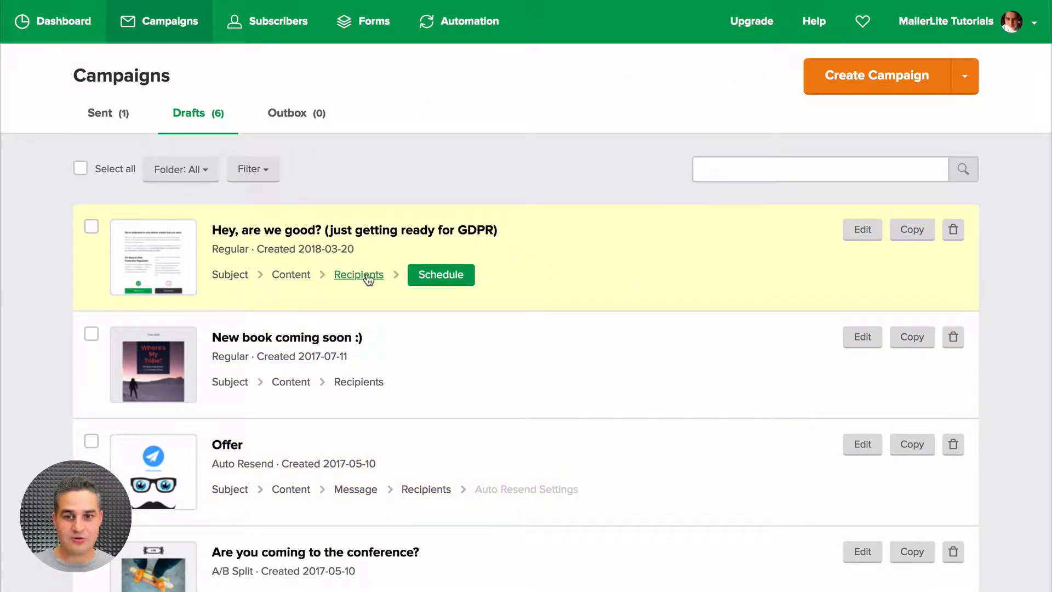
{"action": "left_click", "coordinate": [358, 274]}
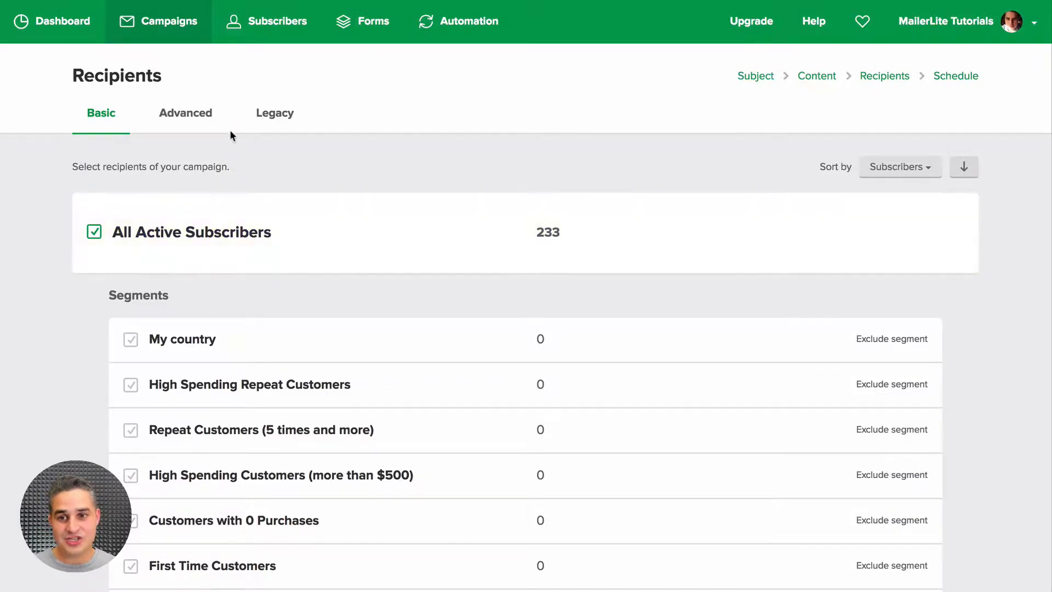
Limit recipients to a European Union location via advanced conditions and continue to review
{"action": "left_click", "coordinate": [186, 113]}
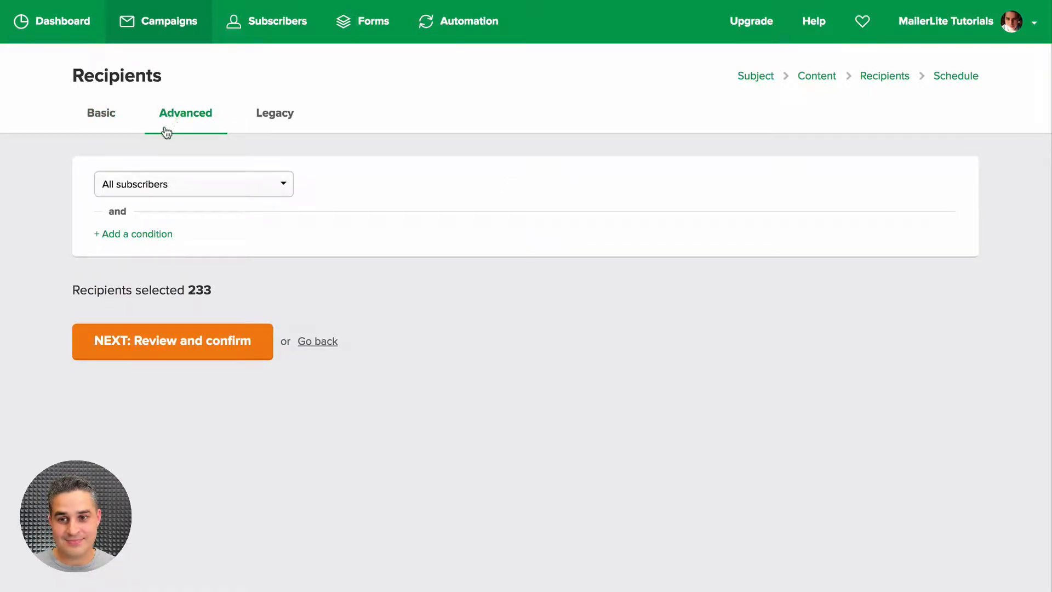
{"action": "left_click", "coordinate": [193, 185]}
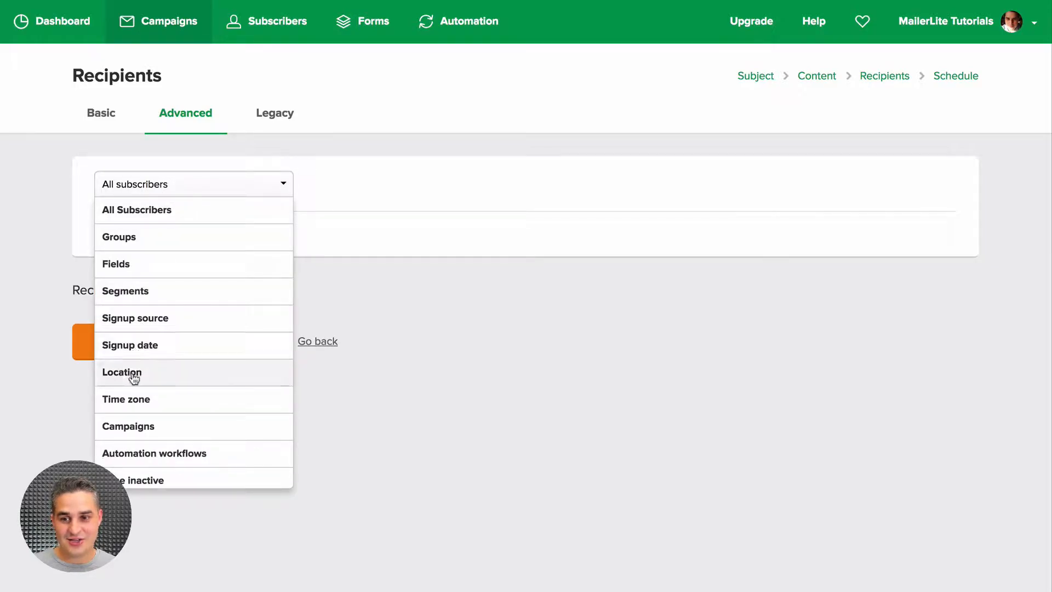
{"action": "left_click", "coordinate": [122, 373]}
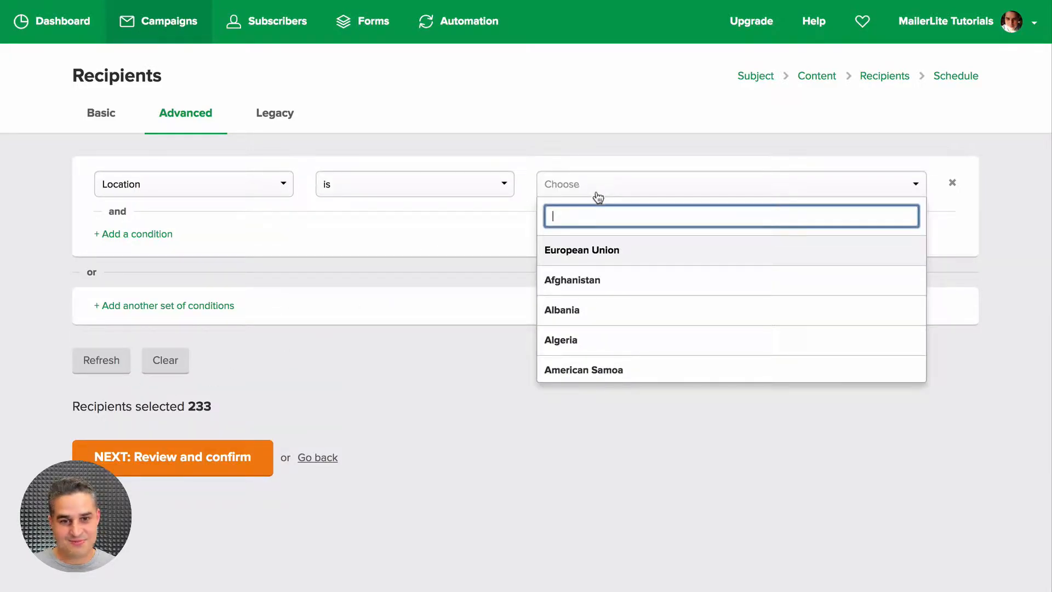
{"action": "left_click", "coordinate": [582, 250]}
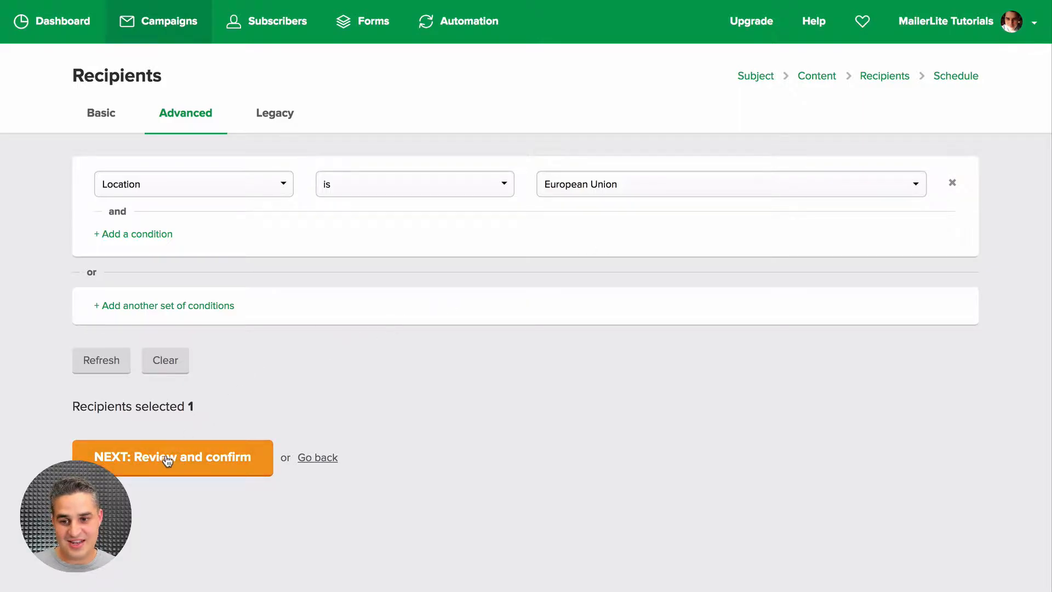
{"action": "left_click", "coordinate": [172, 458]}
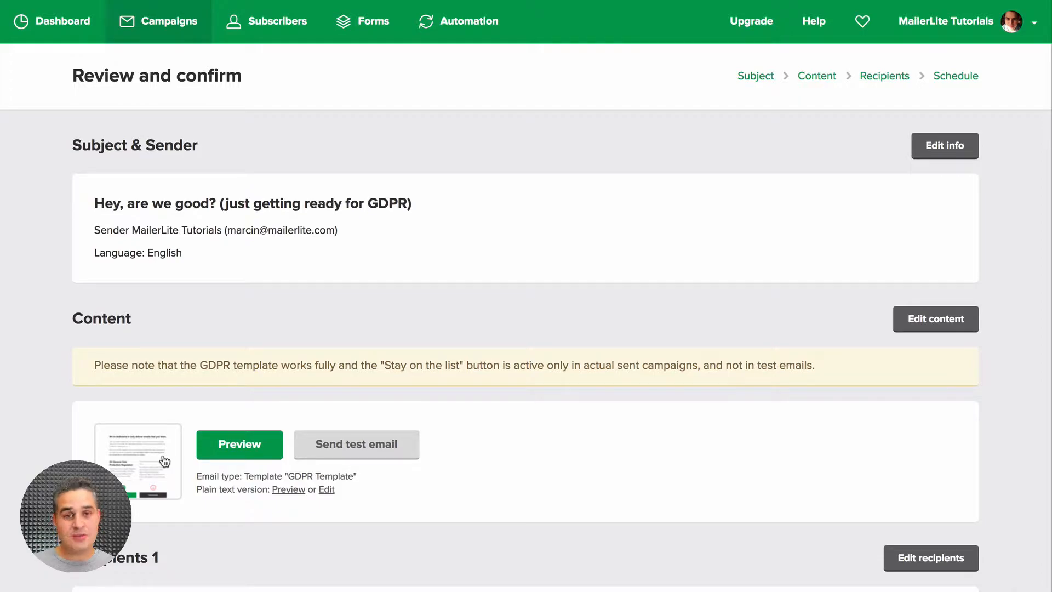